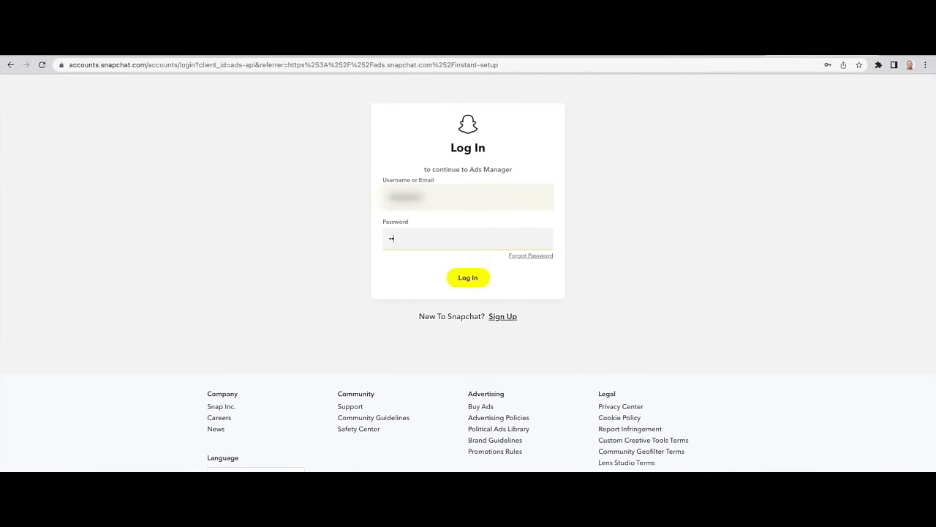
# - Submit the login credentials to reach the business setup welcome form
pyautogui.click(468, 278)
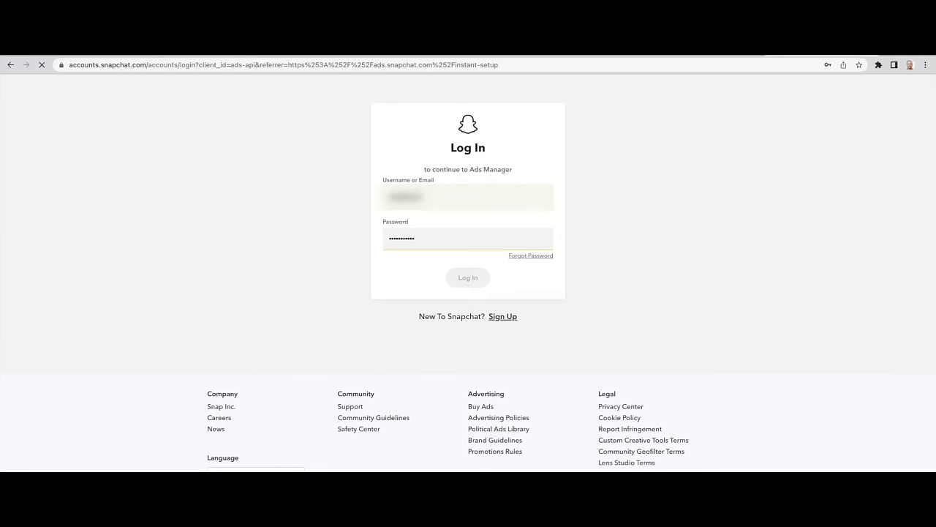
pyautogui.click(468, 277)
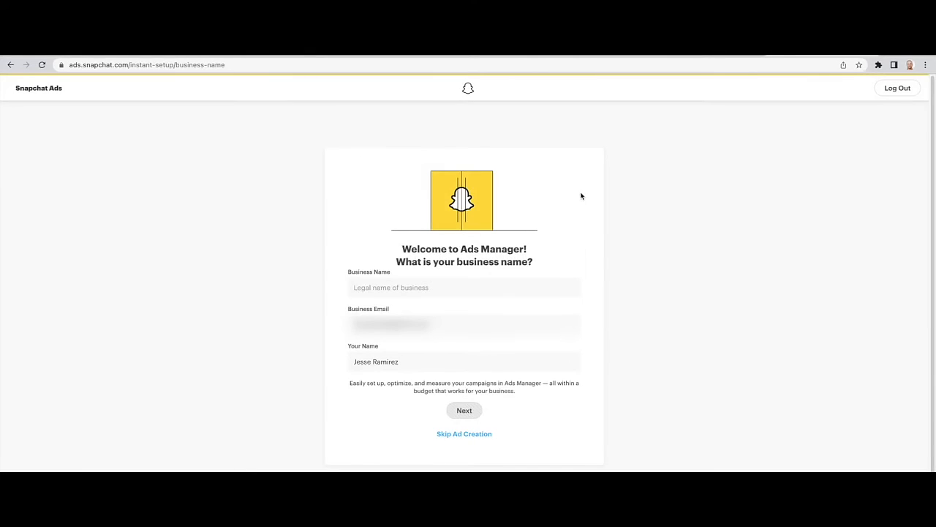
# - Enter the business name 'Bobs Coffee' and continue to the business location step
pyautogui.write('Bobs Coffee')
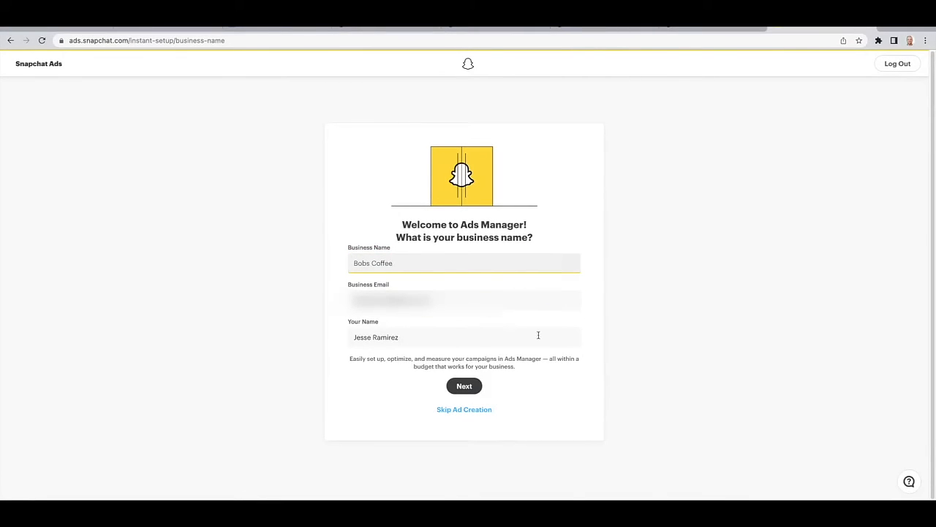
pyautogui.click(464, 386)
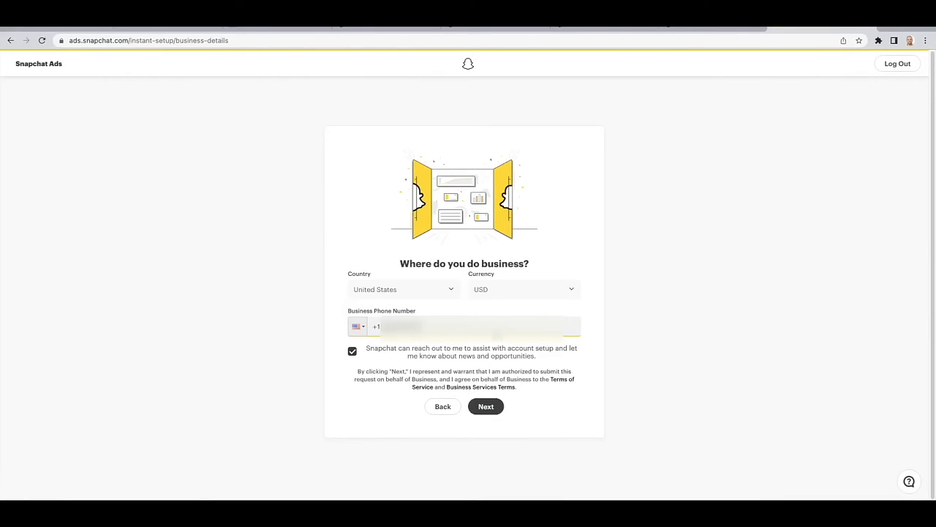
# - Uncheck the setup contact option and submit United States / USD as country and currency
pyautogui.click(351, 351)
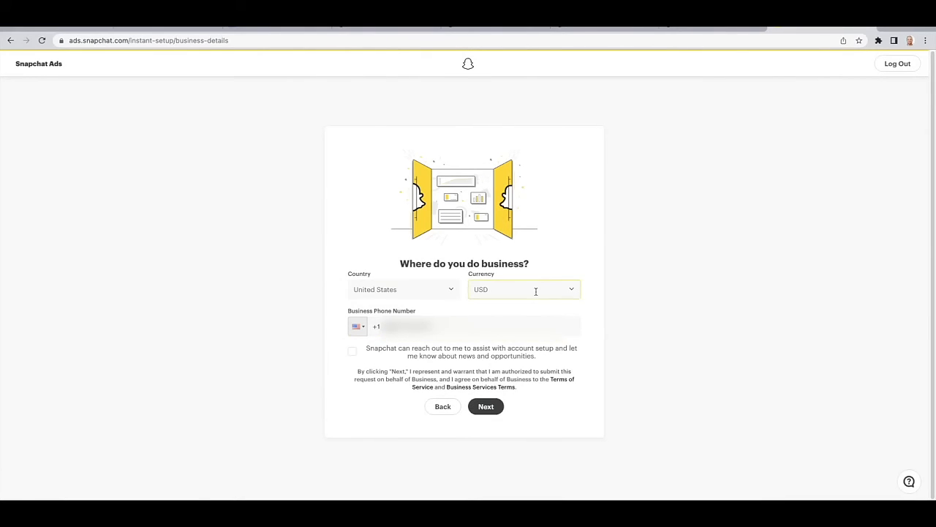
pyautogui.click(486, 407)
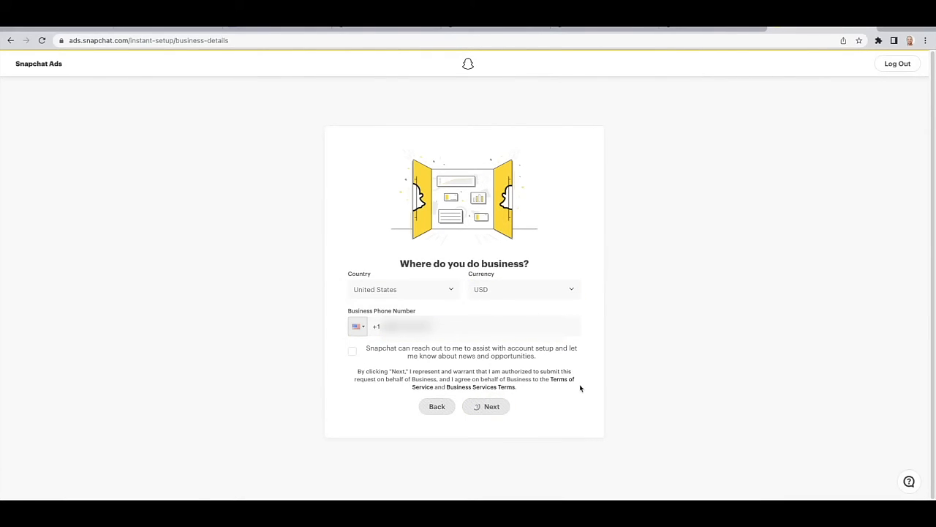
pyautogui.click(485, 407)
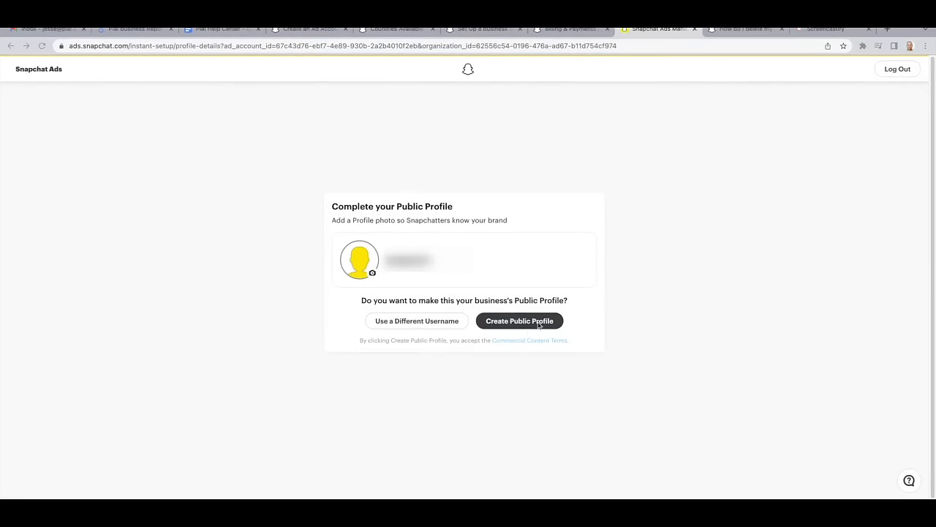
# - Create the Bobs Coffee public profile with the suggested username
pyautogui.click(520, 321)
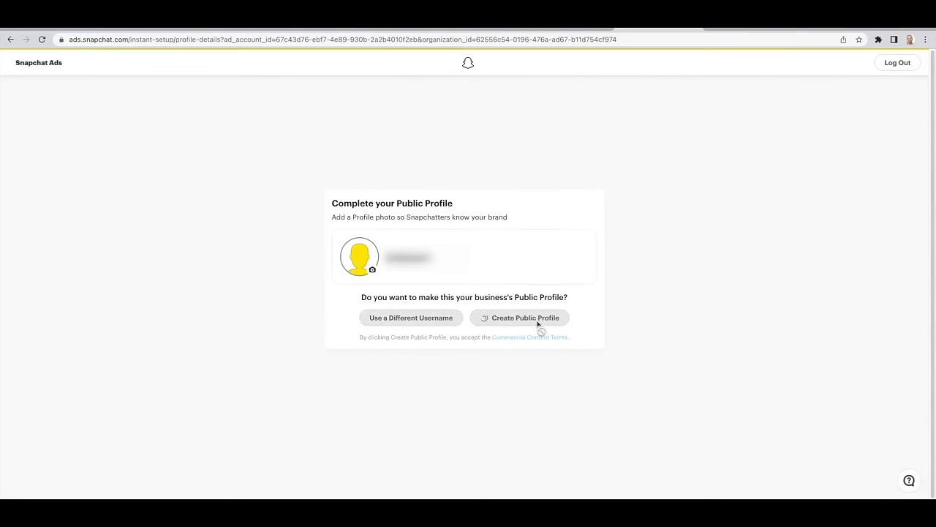
pyautogui.click(521, 317)
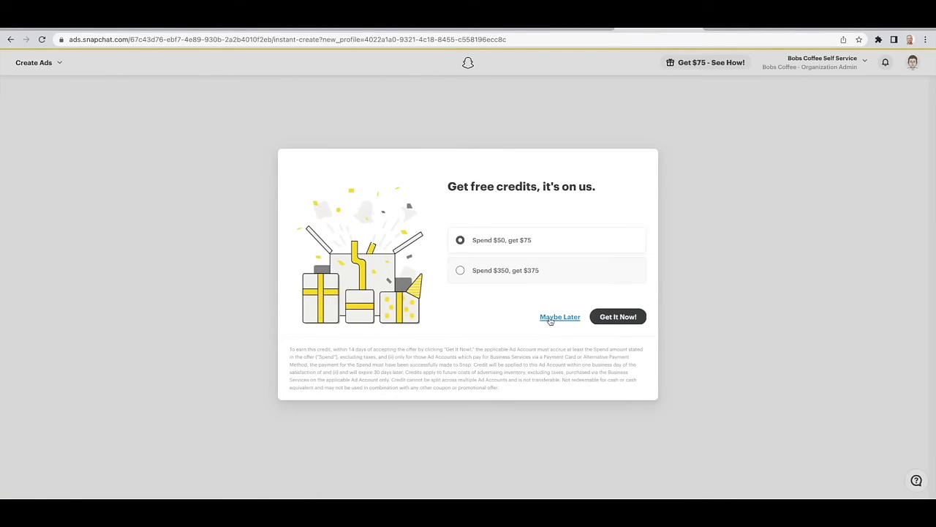
# - Decline the free credits offer with Maybe Later
pyautogui.click(558, 316)
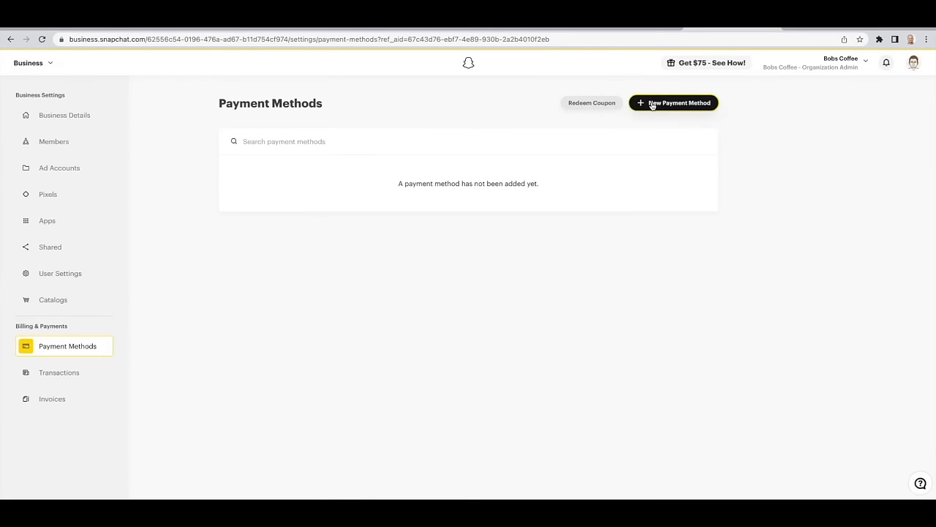
# - Begin adding a new payment method from the empty Payment Methods page
pyautogui.click(673, 102)
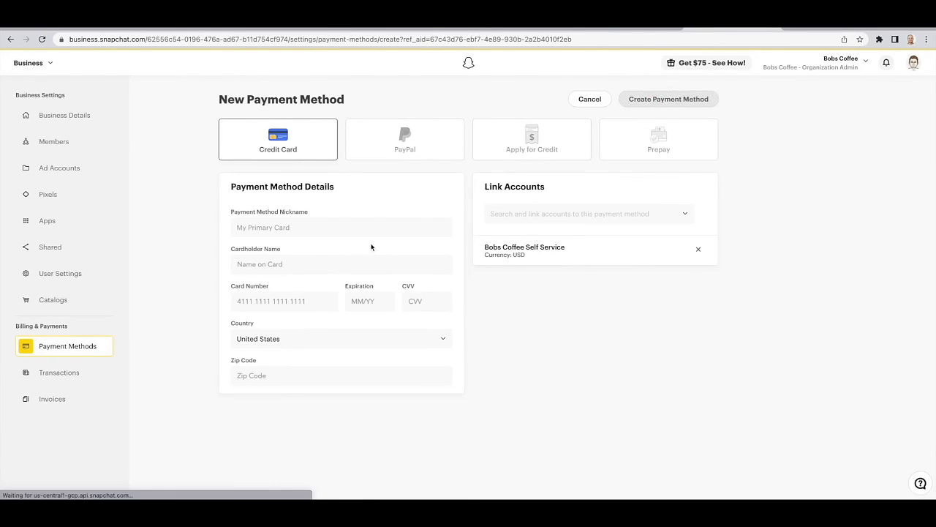
pyautogui.click(667, 100)
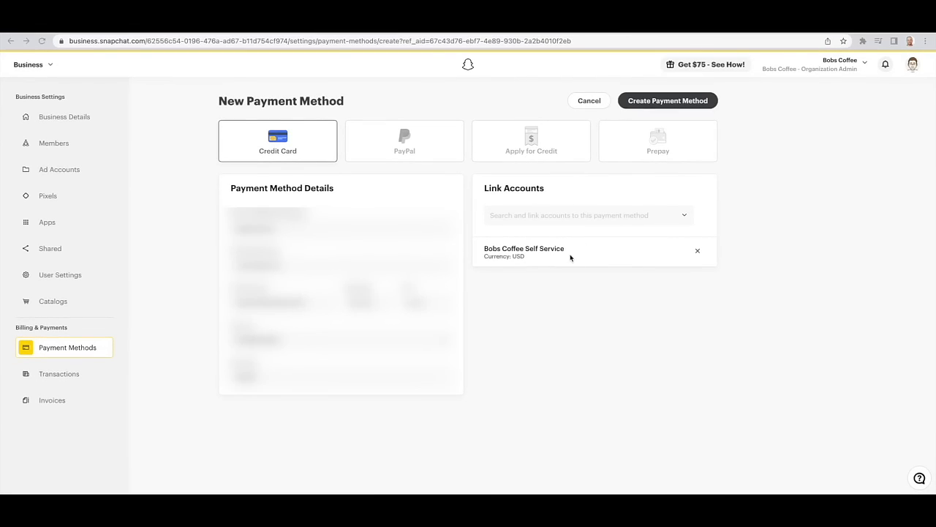